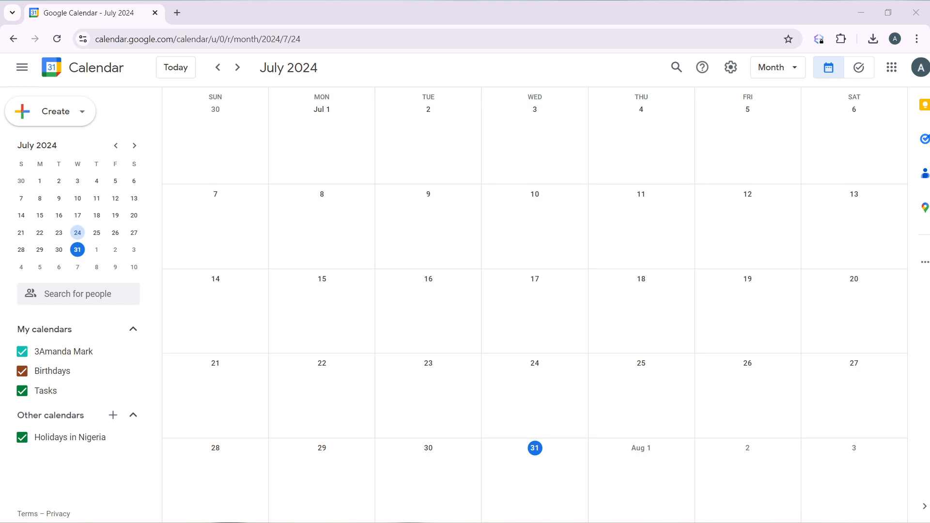
mouse_move(640, 517)
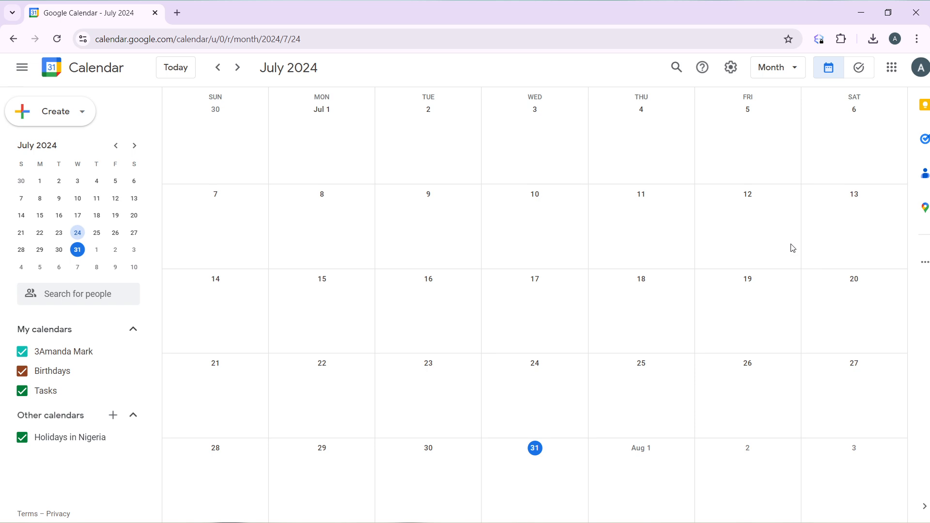
Open the gear menu and choose Settings to reach Google Calendar's settings page.
click(730, 66)
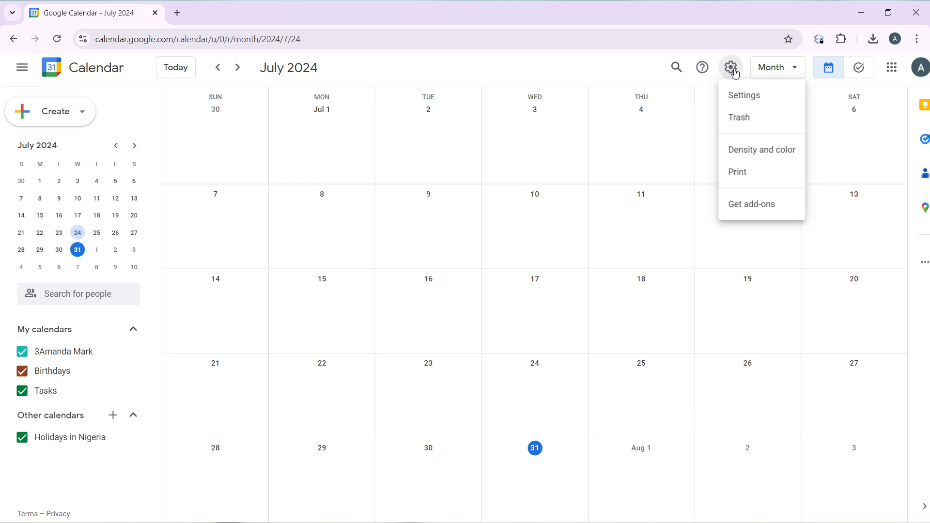
mouse_move(768, 96)
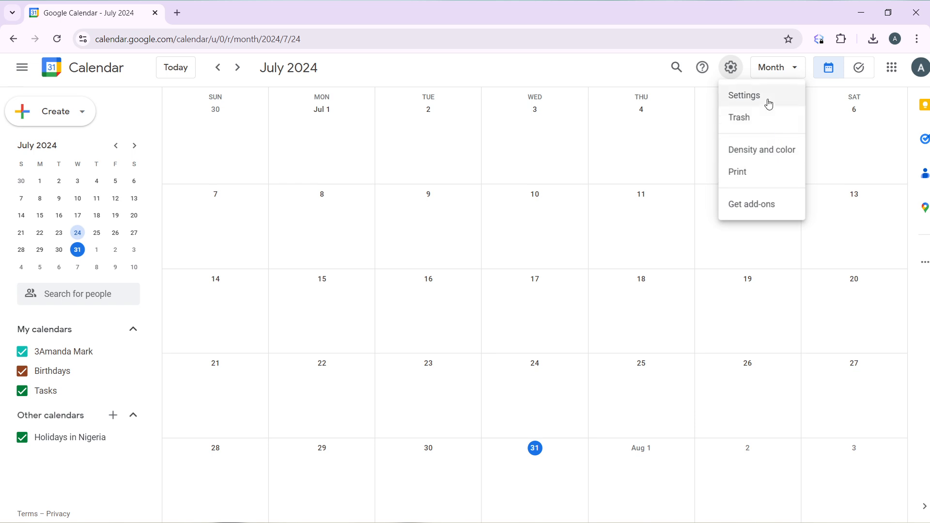
click(744, 96)
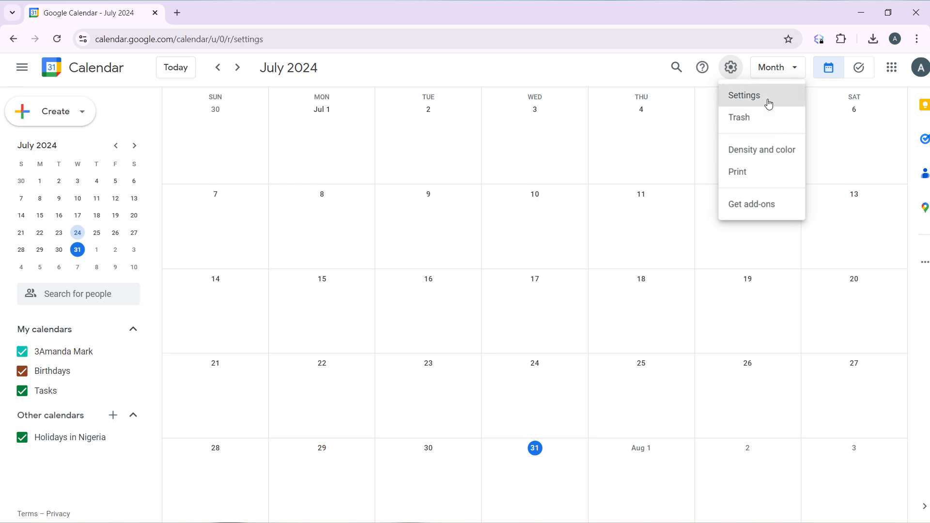
Land on the General settings page showing language, region and time zone.
click(743, 95)
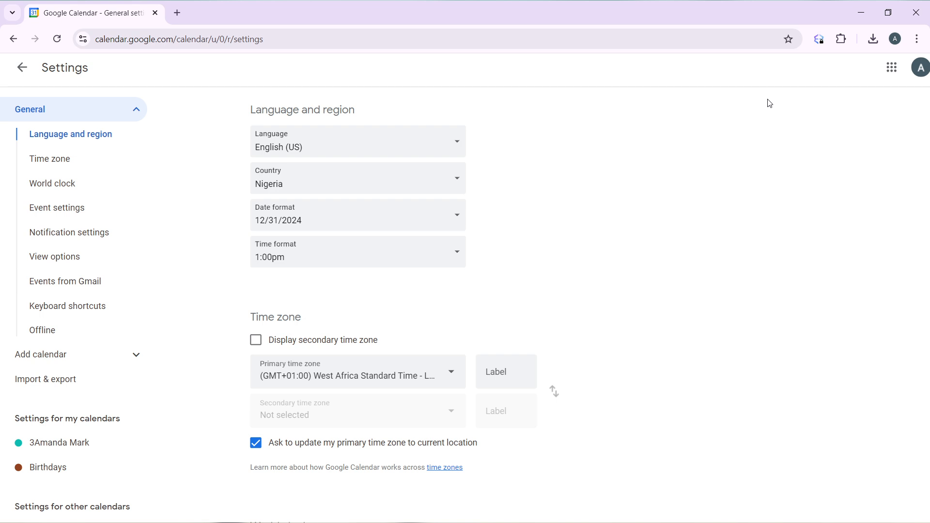
mouse_move(612, 161)
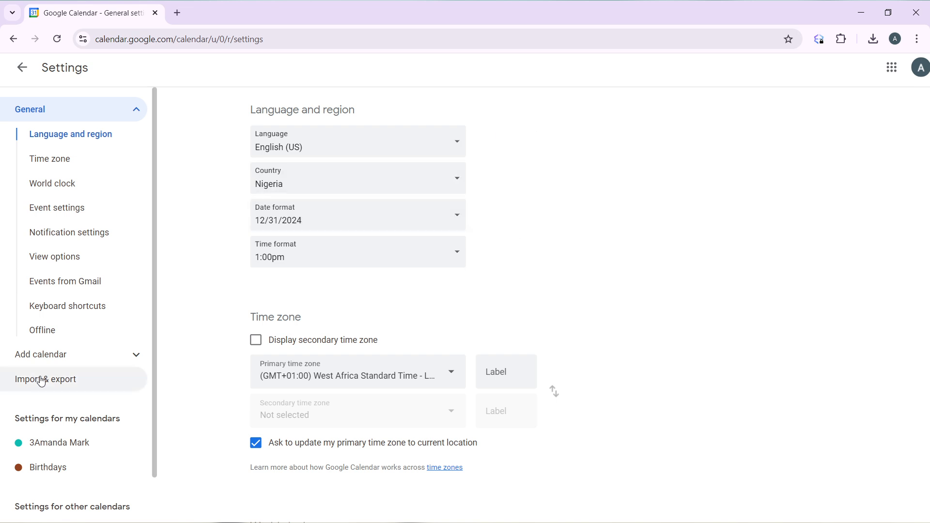
Switch to the Import & export settings page with the calendar file import options.
click(45, 379)
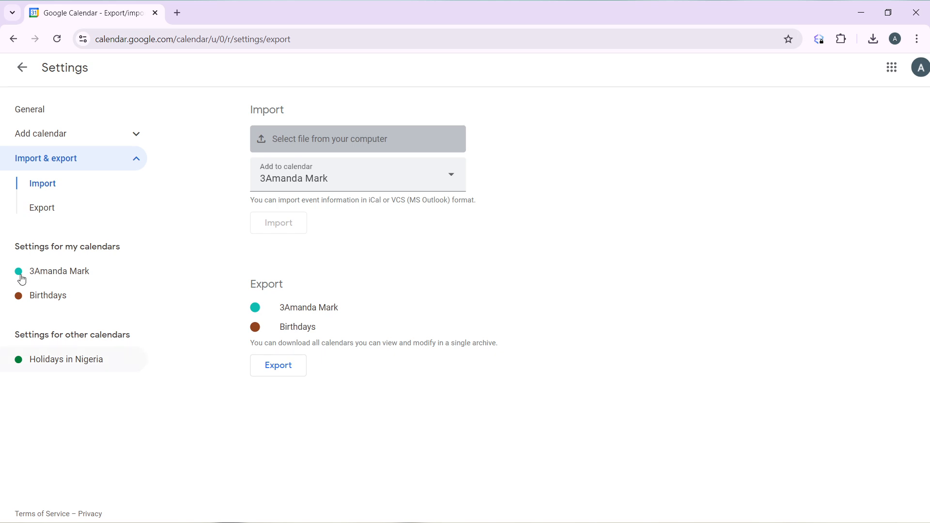
mouse_move(376, 204)
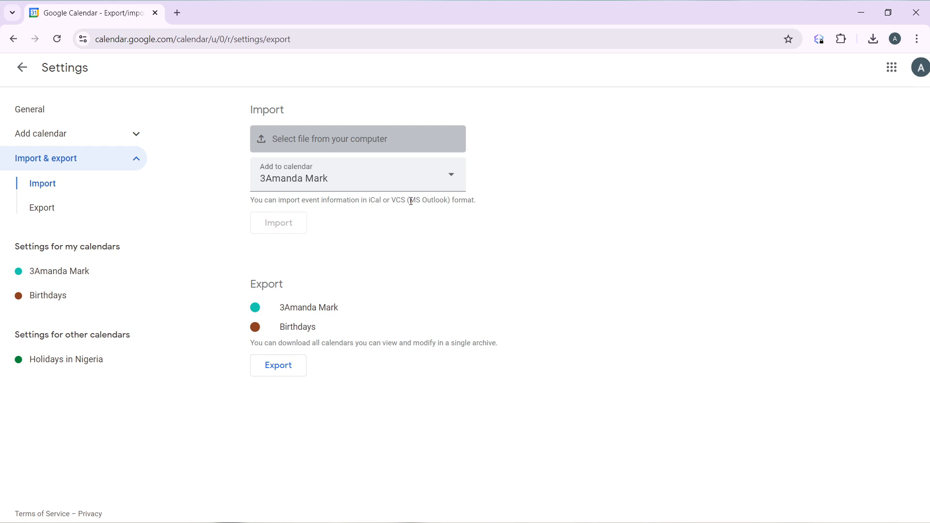
mouse_move(452, 212)
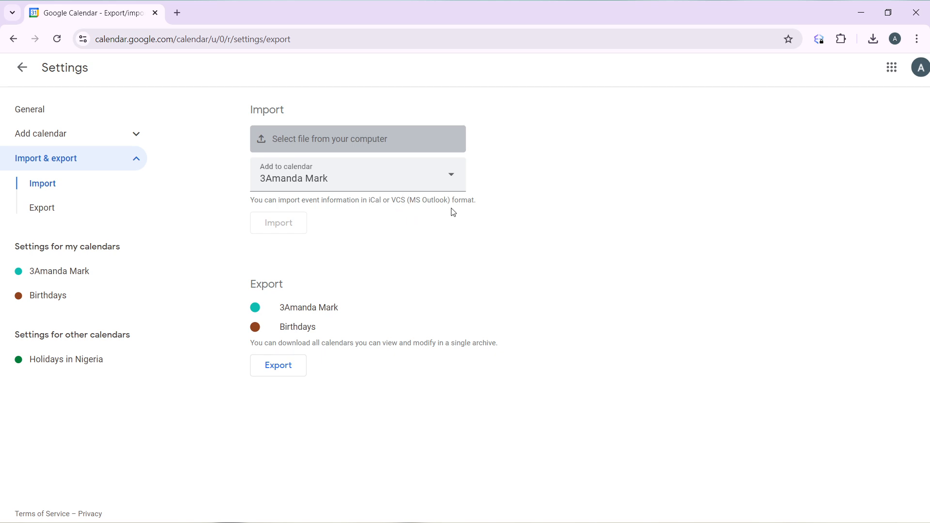
mouse_move(357, 139)
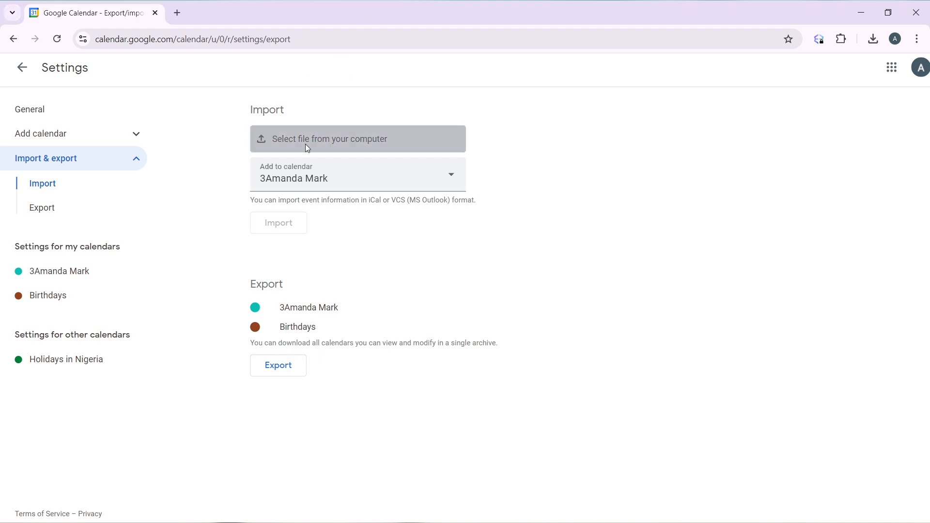
mouse_move(412, 165)
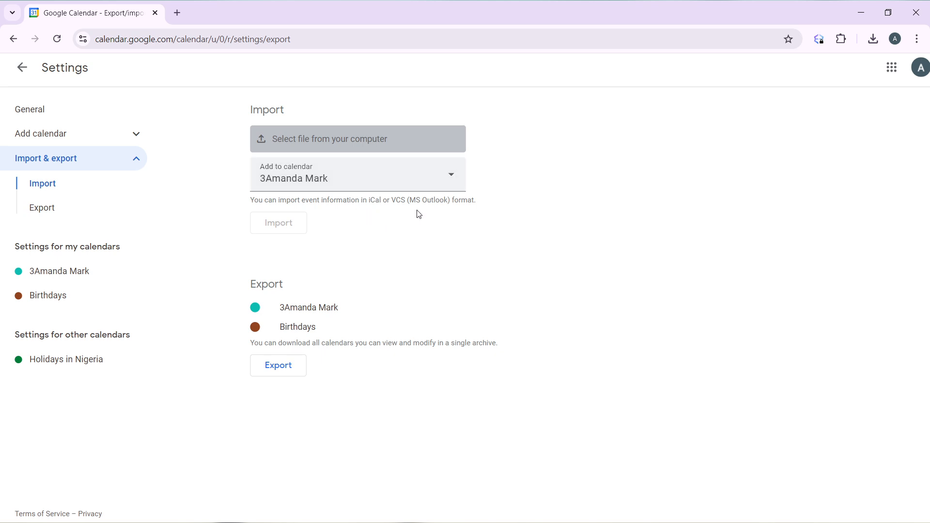
mouse_move(406, 471)
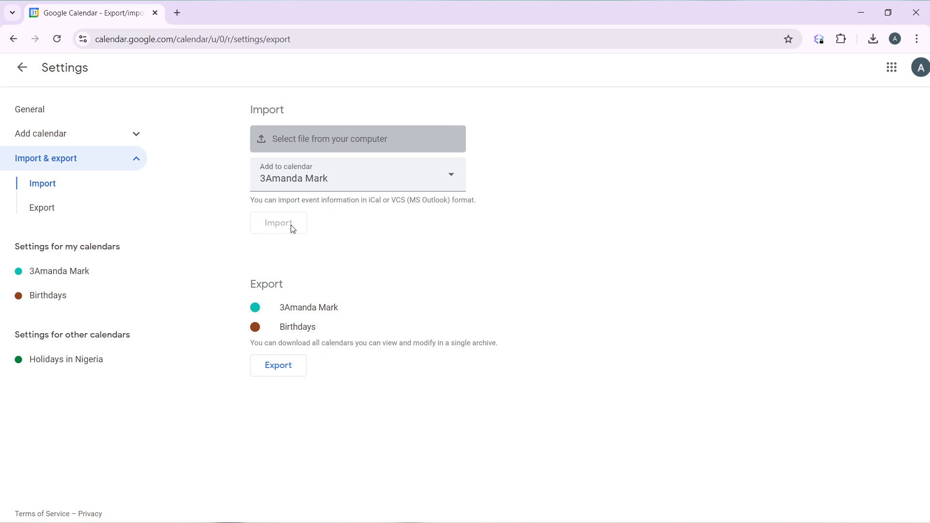
mouse_move(531, 519)
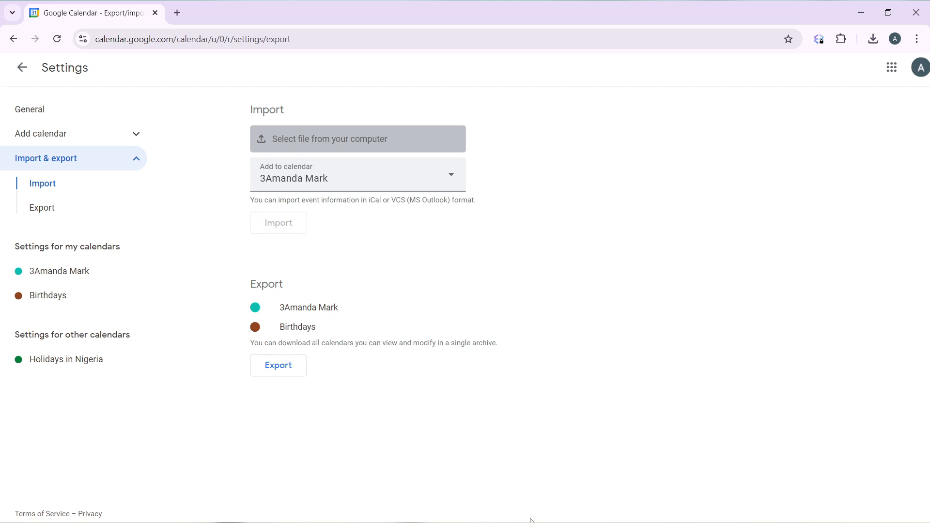